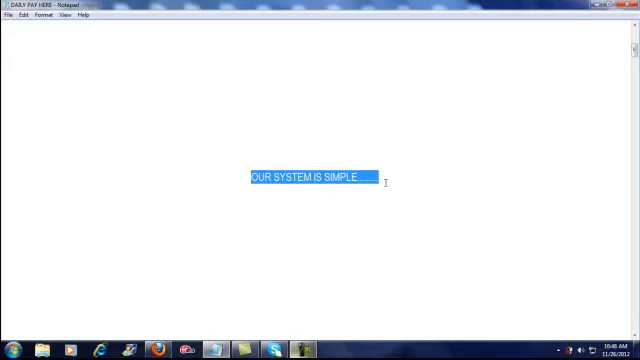
Add the line 'YOU GET STARTED BY ENTERING YOUR INFO BELOW' and move down to the free marketing system paragraph.
text(YOU GET STARTED BY ENTERING YOUR INFO BELOW)
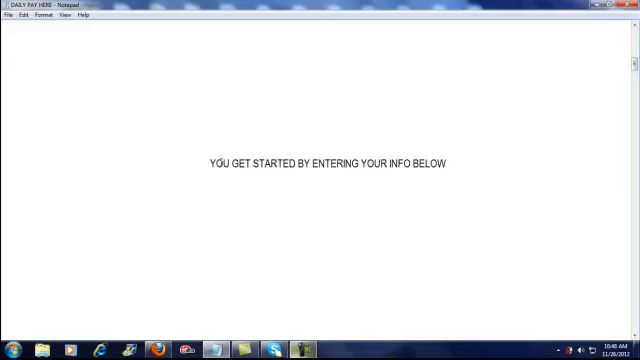
drag(207, 164, 392, 164)
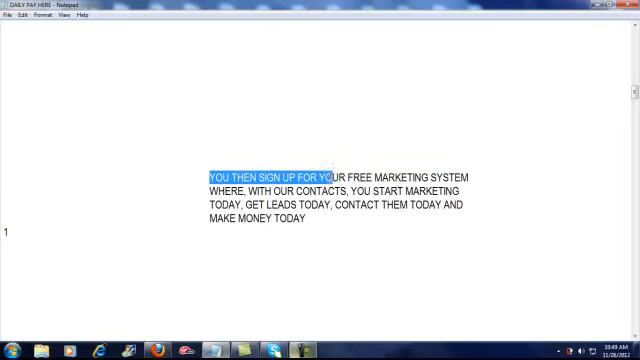
Advance to the 'YOU START MARKETING ONE OF TWO WAYS' section.
key(Delete)
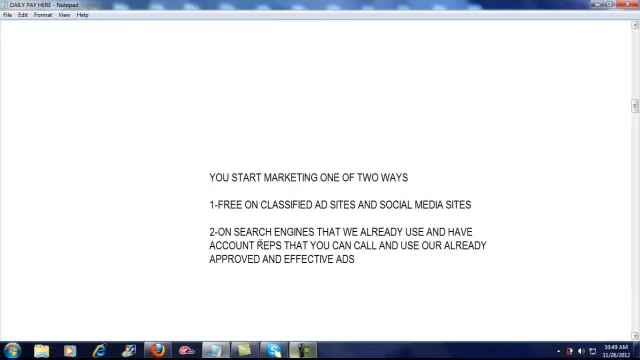
drag(207, 176, 390, 176)
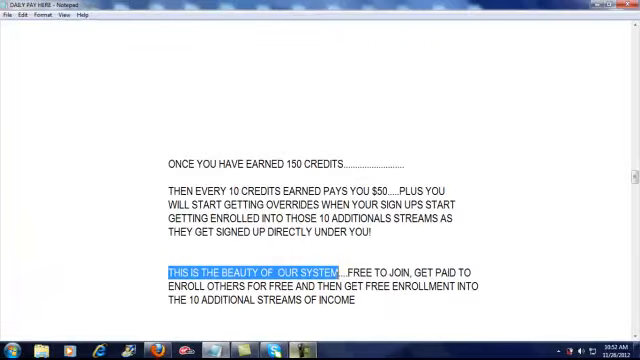
Scroll down to the company list and highlight the word EMPOWER.
scroll(down, 3)
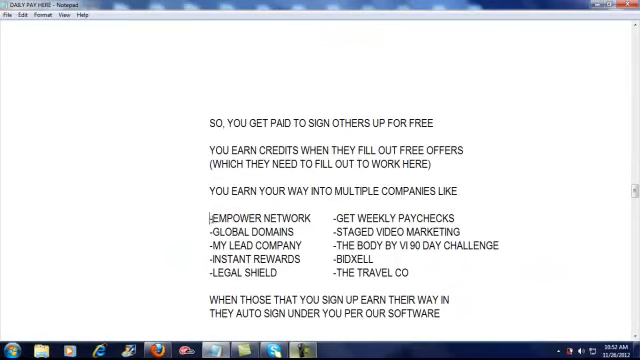
double_click(255, 217)
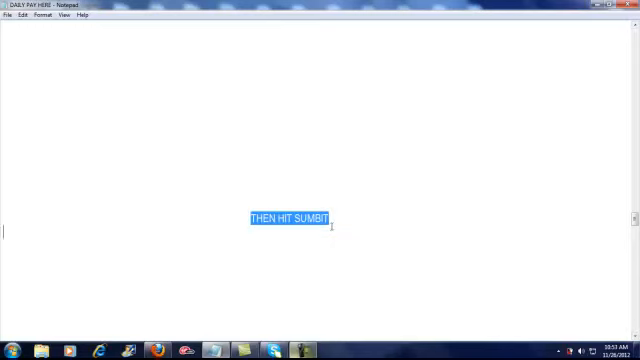
Add the closing line 'FOLLOW THE INSTRUCTIONS YOU RECEIVE ON THE EMAIL'.
text(FOLLOW THE INSTRUCTIONS YOU RECEIVE ON THE EMAIL)
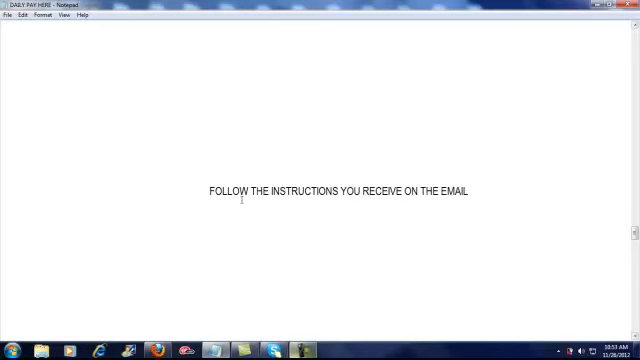